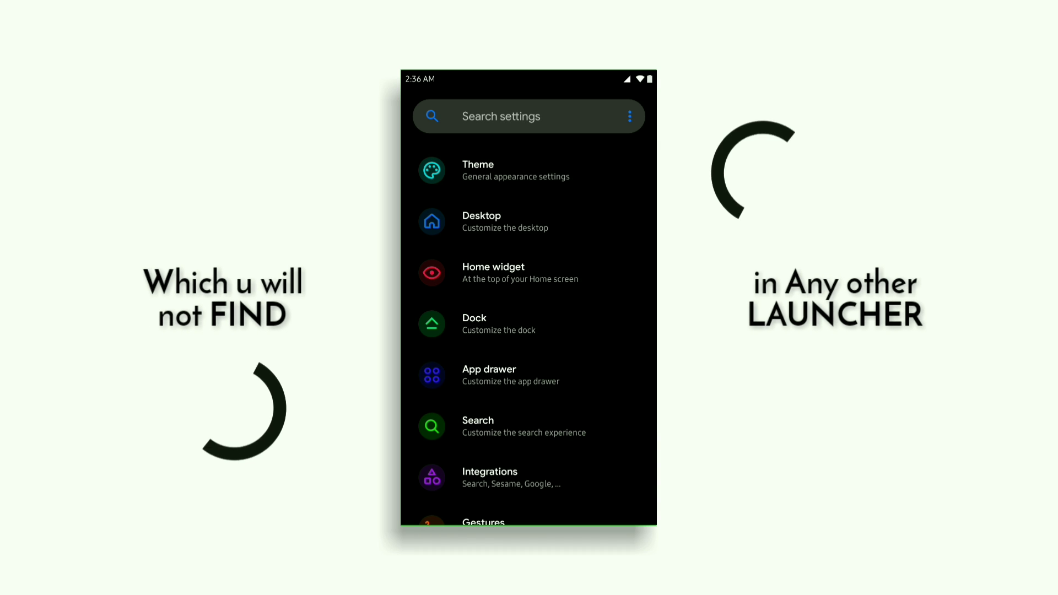
Step: Scroll through the Theme settings, then return to the main settings list
scroll("down", 3)
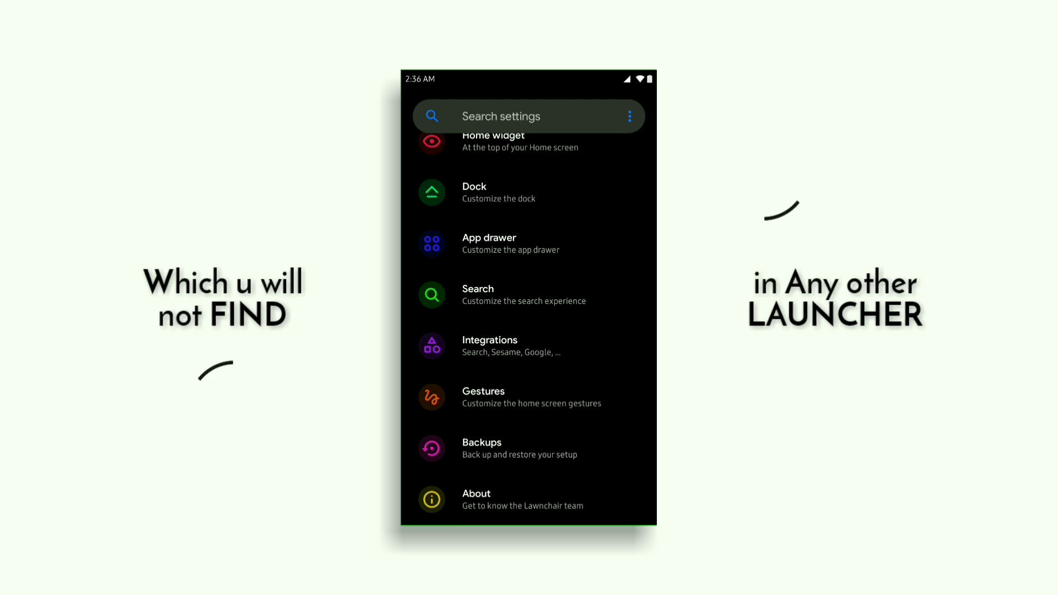
scroll("down", 3)
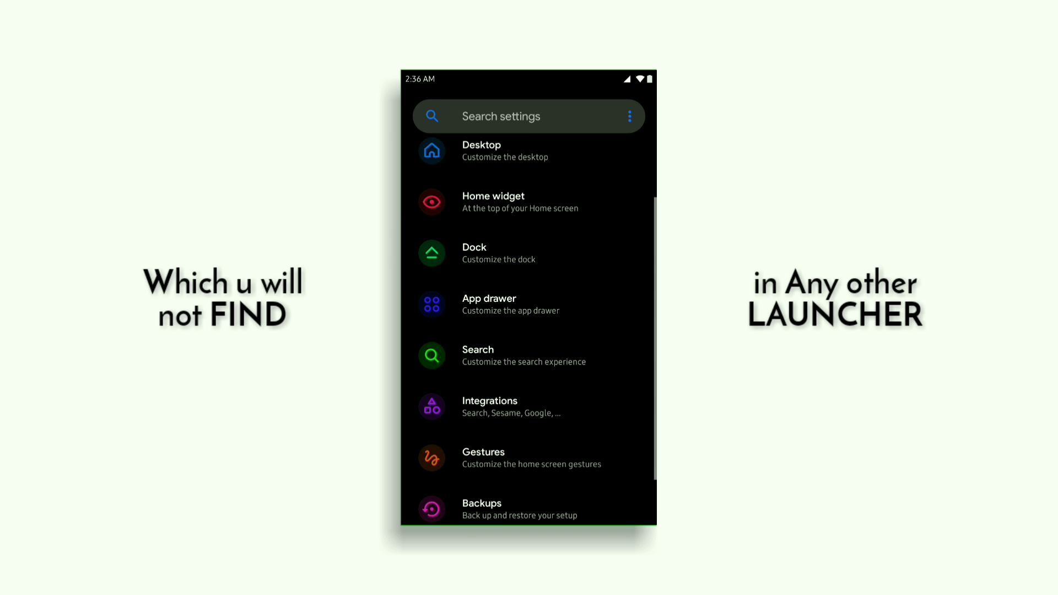
scroll("down", 3)
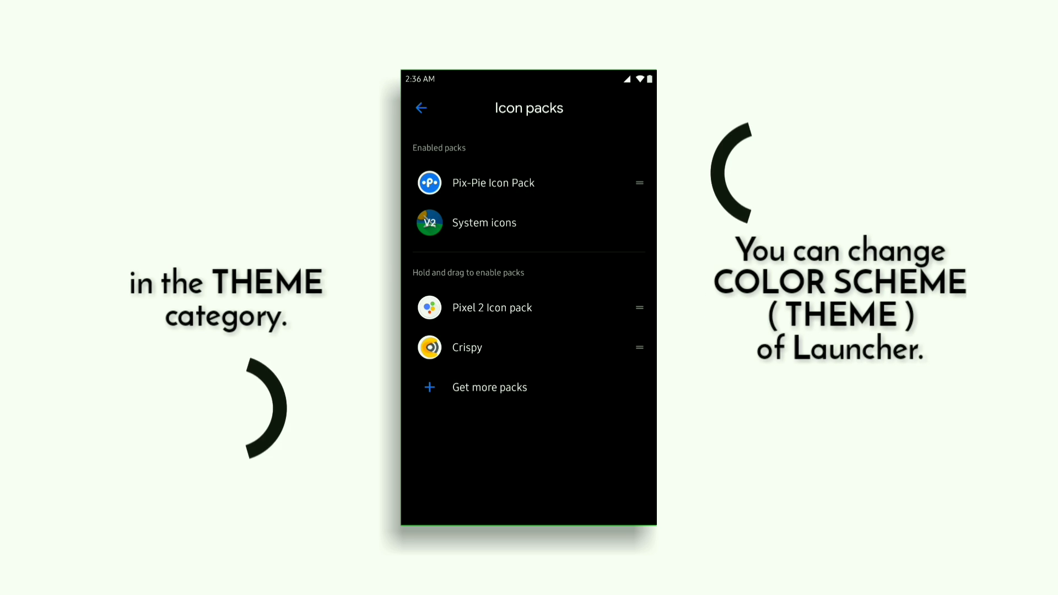
left_click(420, 108)
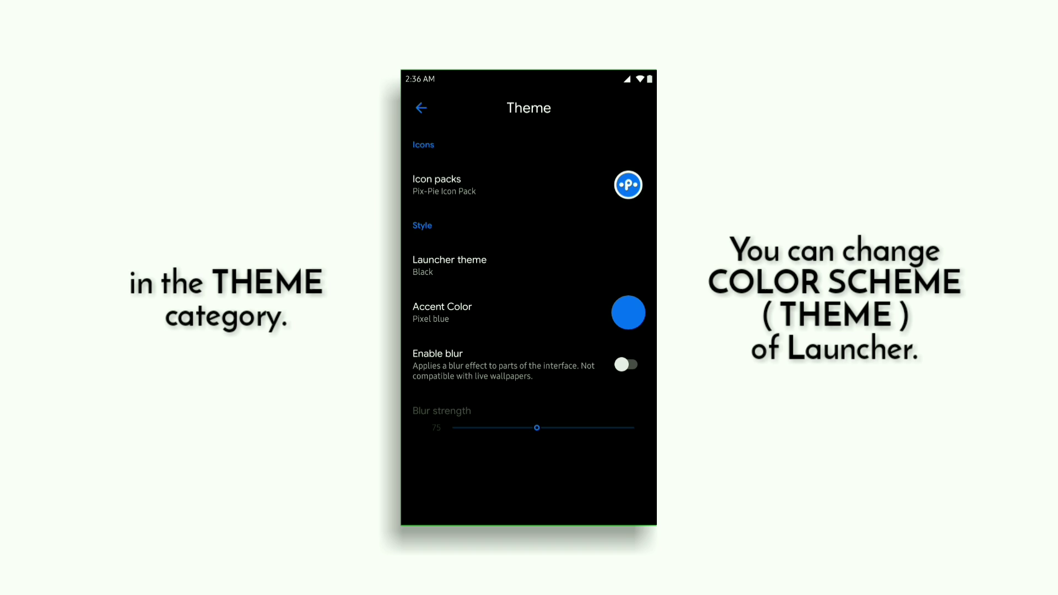
left_click(449, 265)
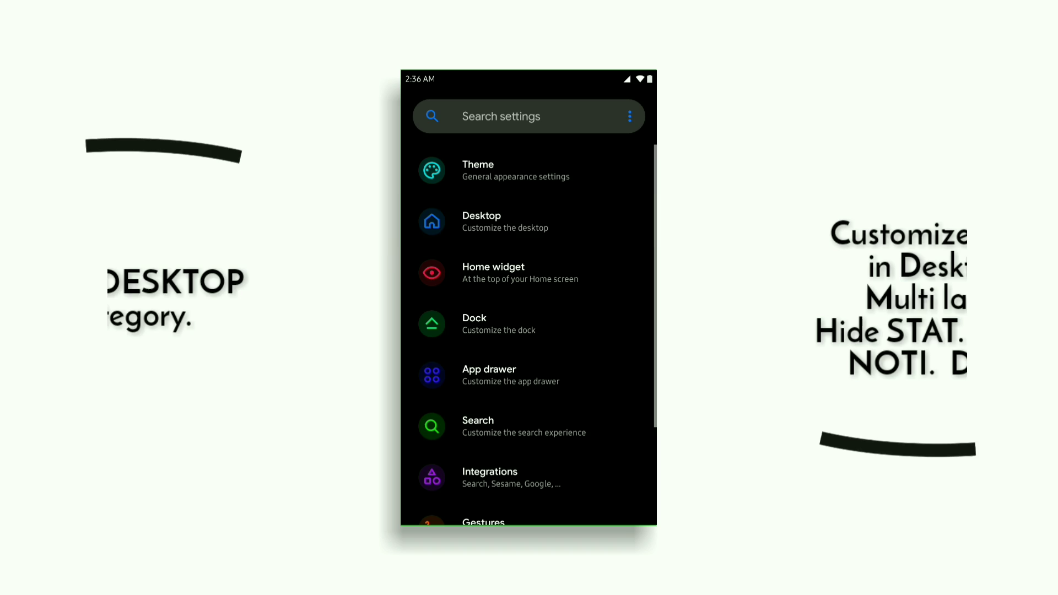
Step: Explore the Desktop settings and open the Home widget settings
left_click(482, 222)
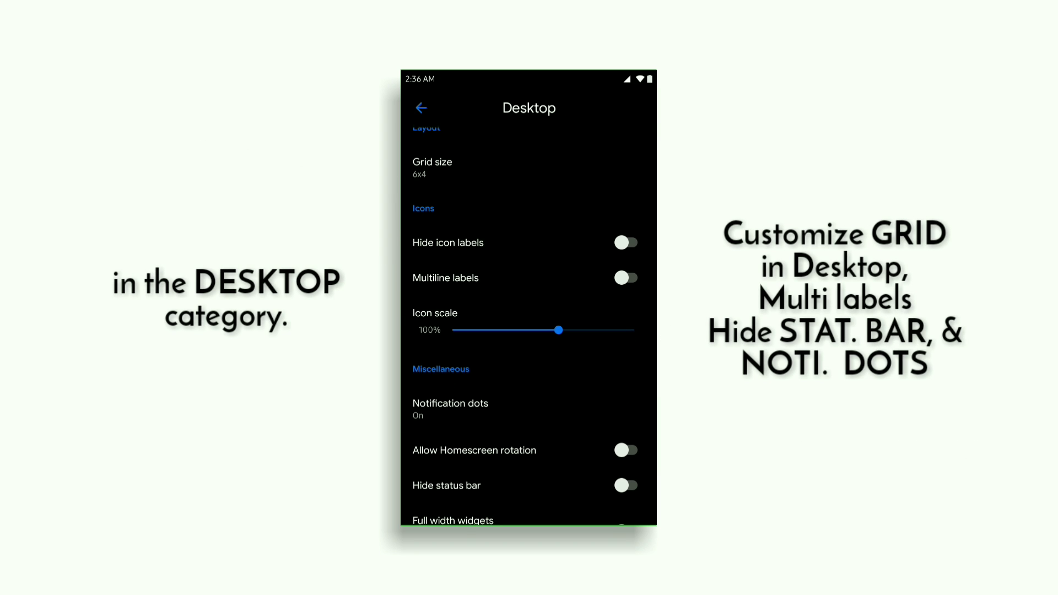
left_click(432, 167)
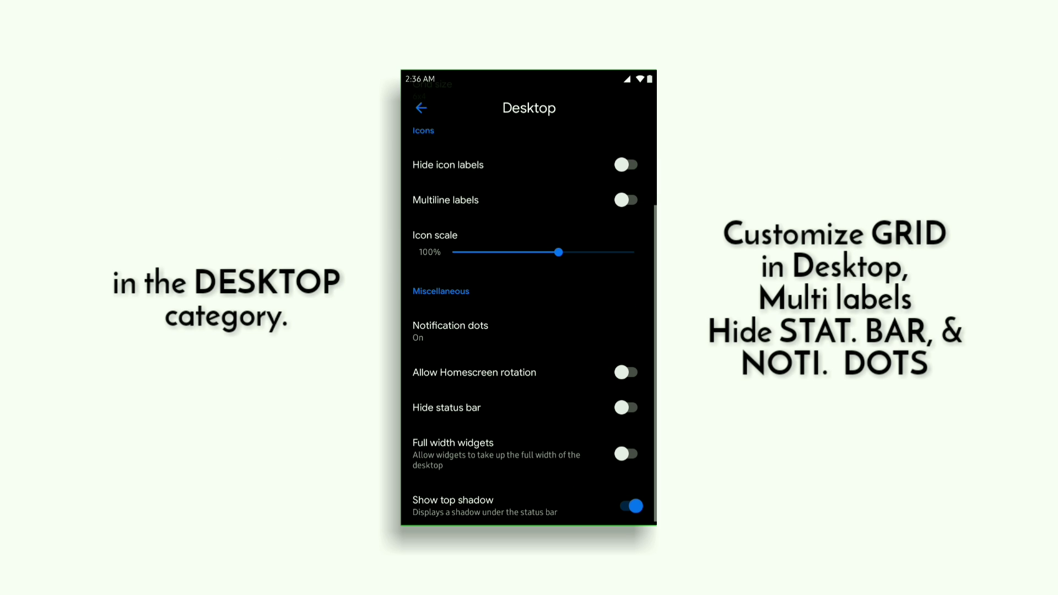
scroll("down", 3)
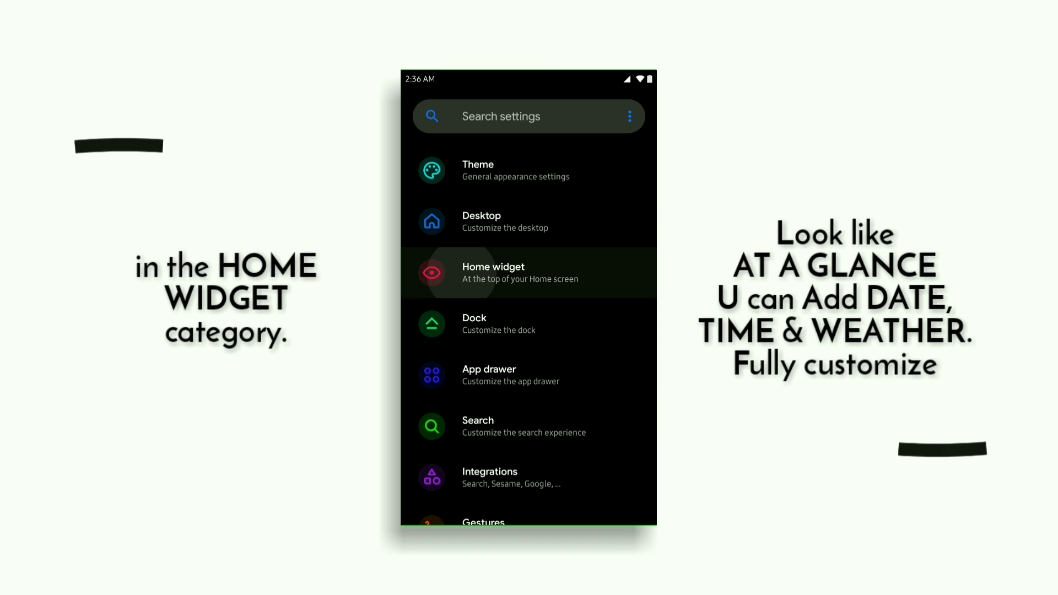
left_click(529, 272)
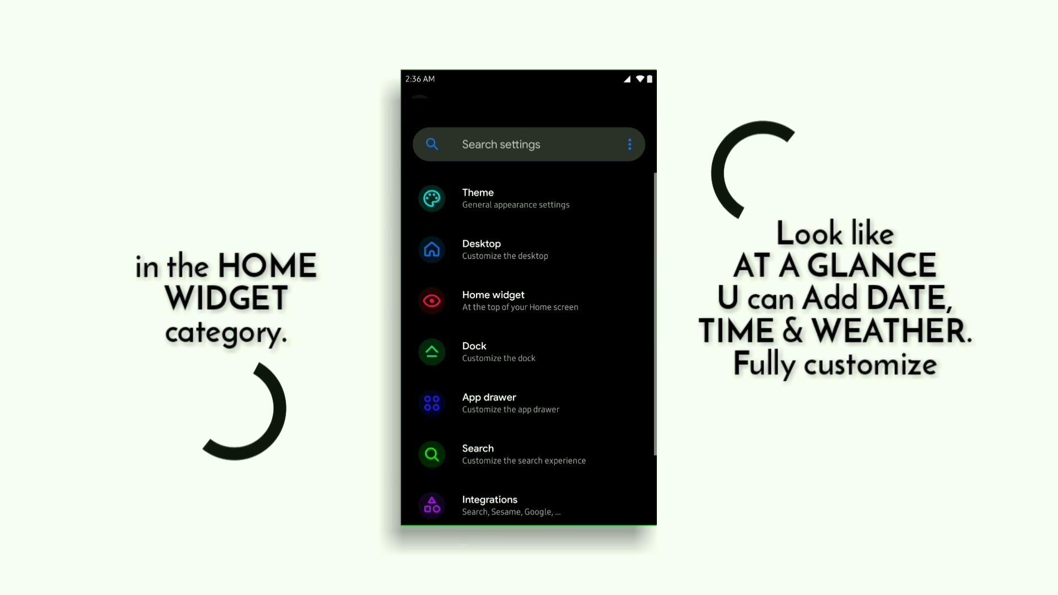
Step: Toggle the dock's search bar, then return to the main settings list
scroll("down", 3)
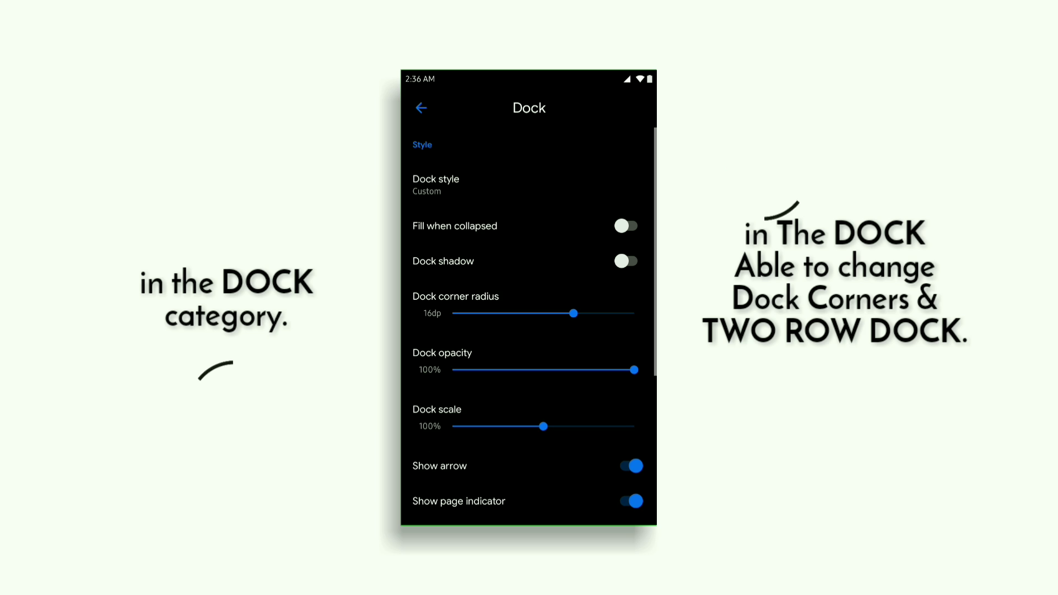
scroll("down", 3)
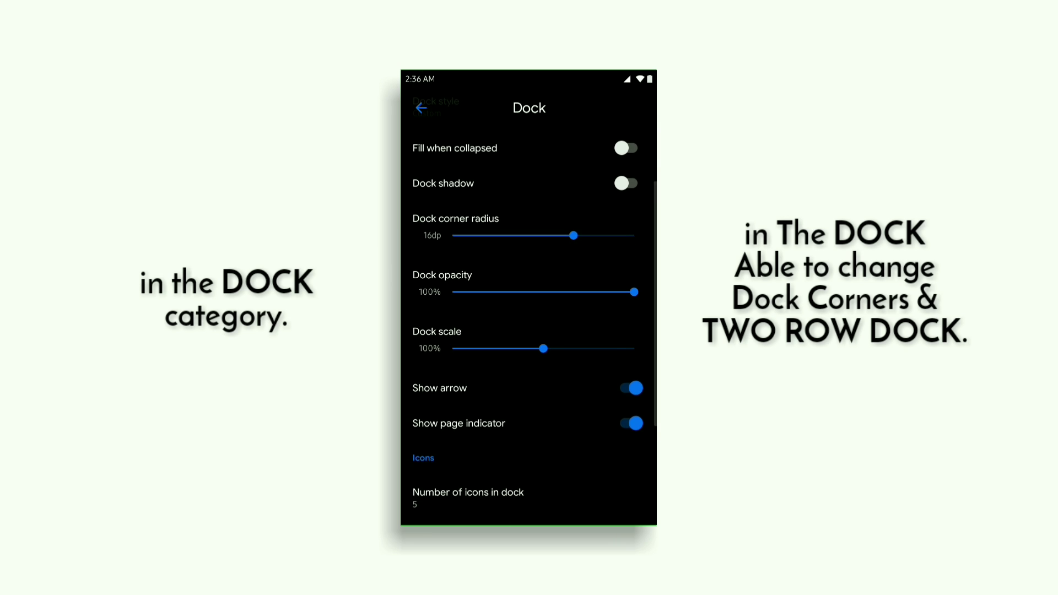
scroll("down", 3)
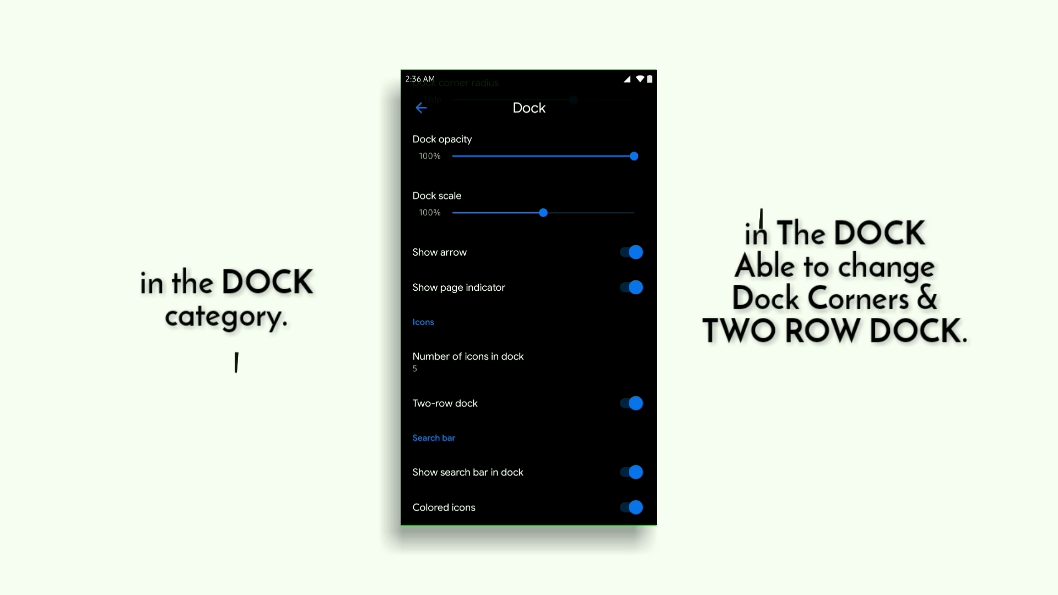
left_click(630, 472)
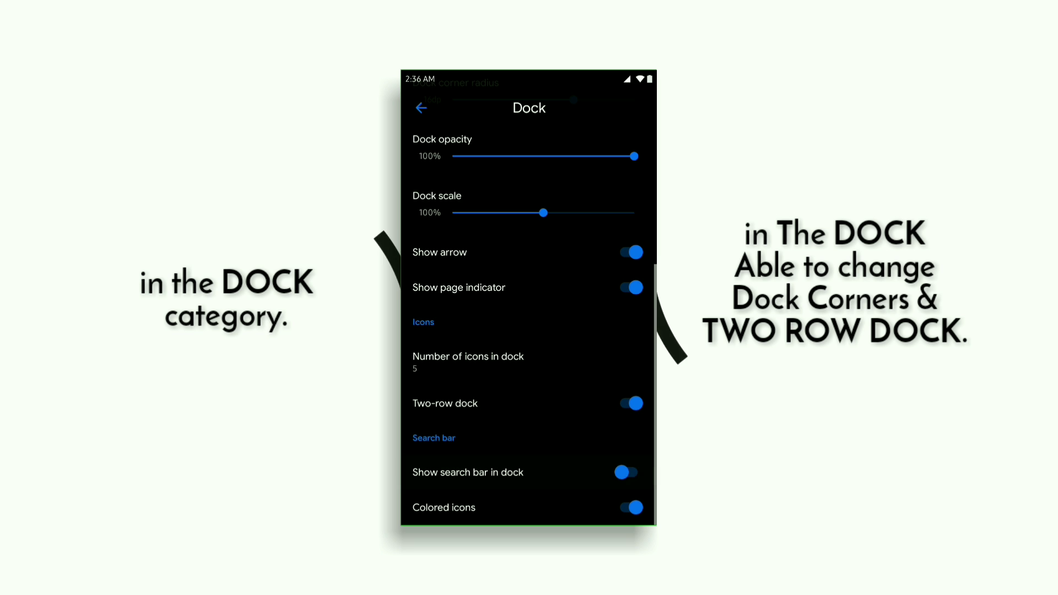
left_click(421, 108)
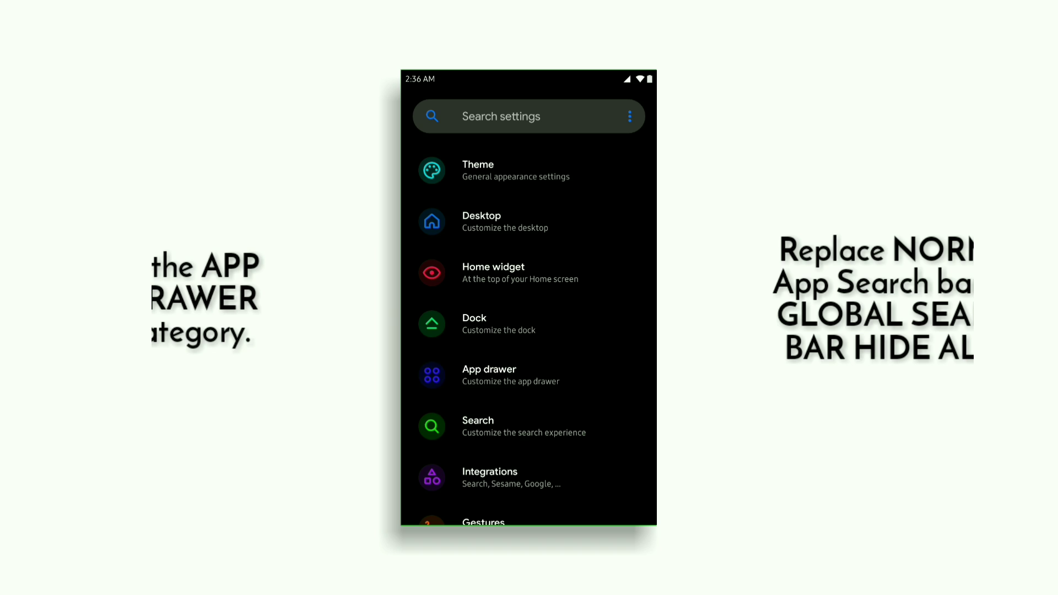
Step: In App drawer settings, leave drawer columns at 4 and turn on the search bar
left_click(489, 375)
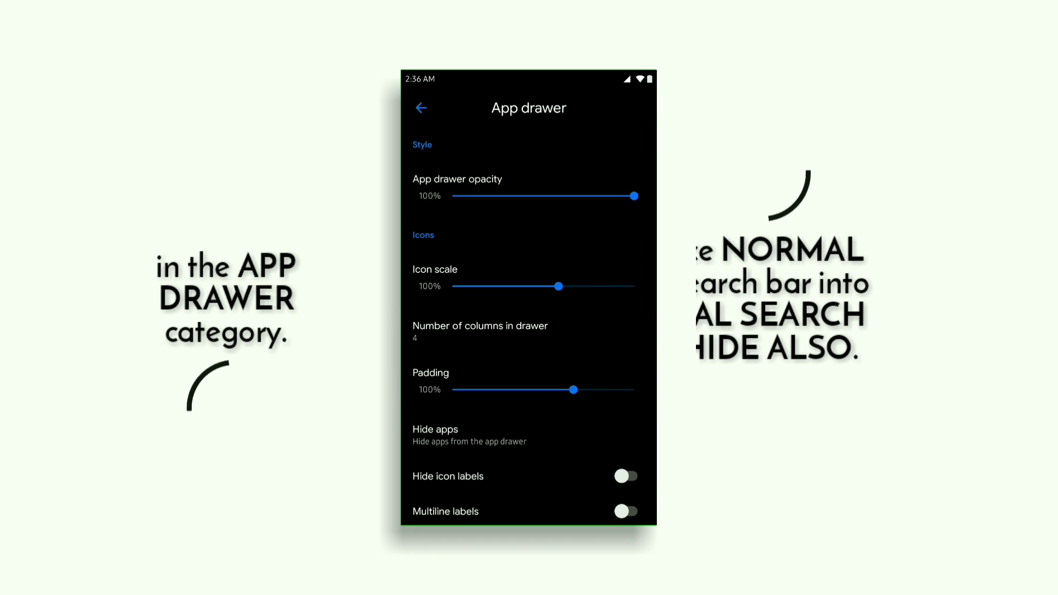
left_click(481, 328)
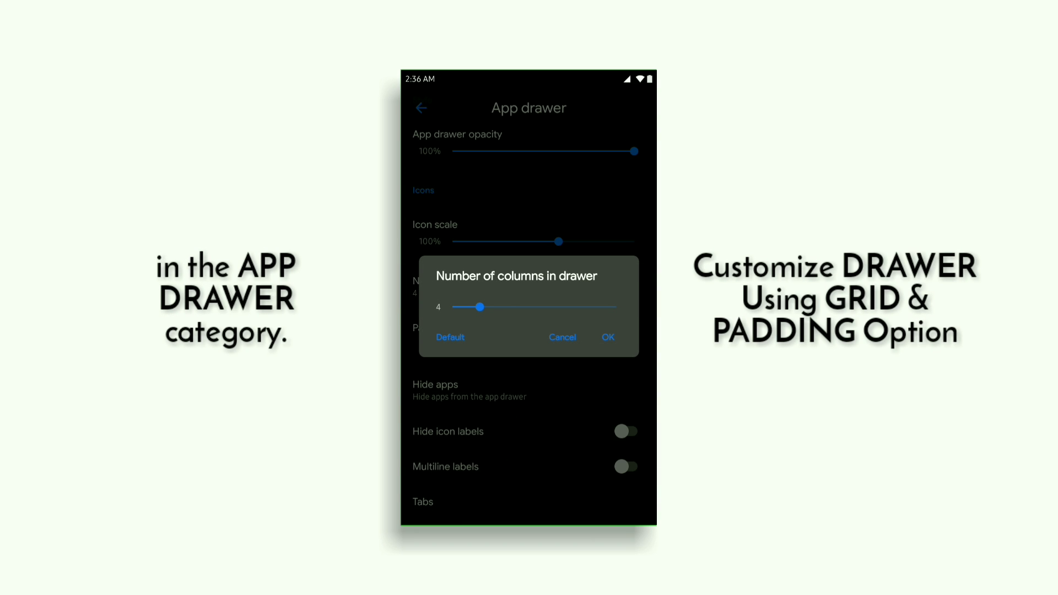
left_click(607, 337)
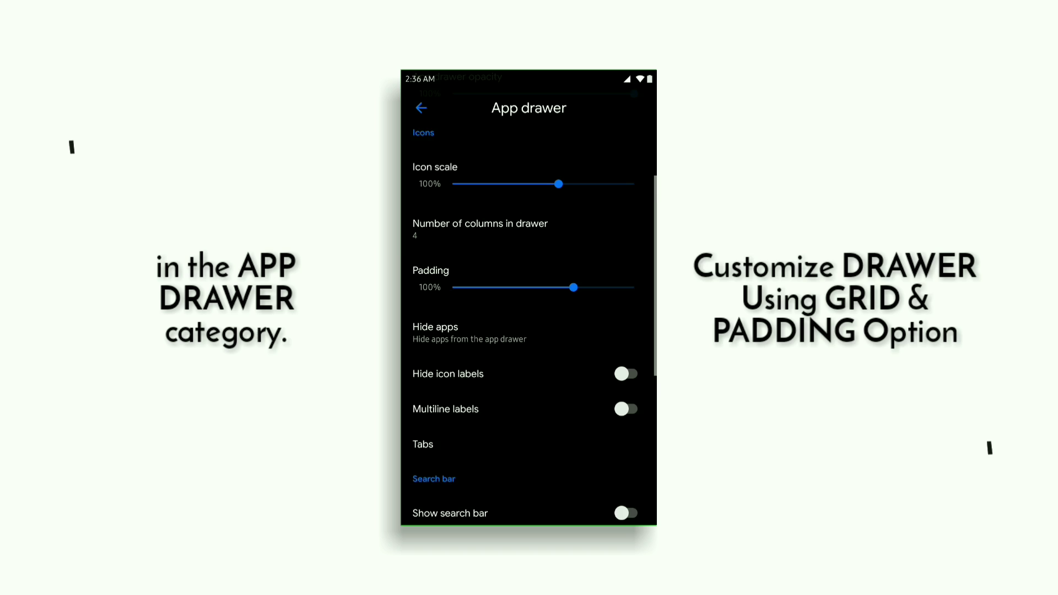
scroll("down", 3)
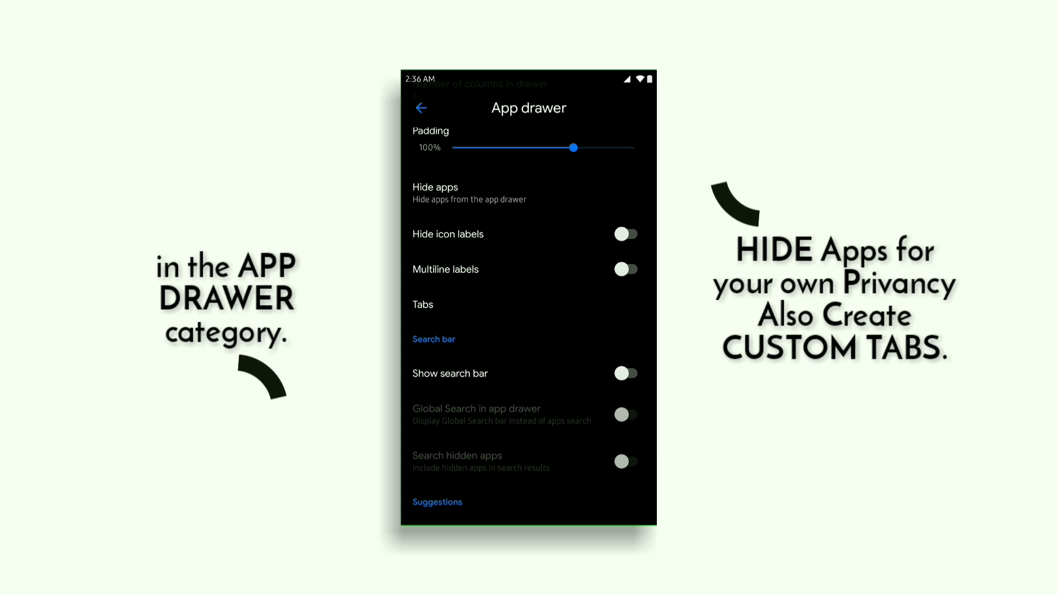
left_click(625, 373)
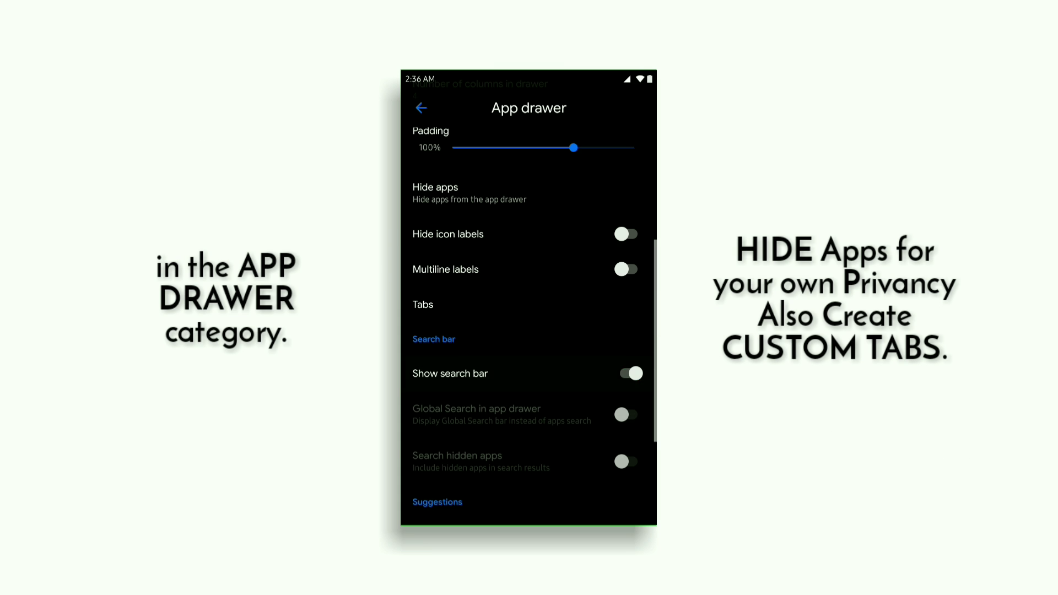
scroll("down", 3)
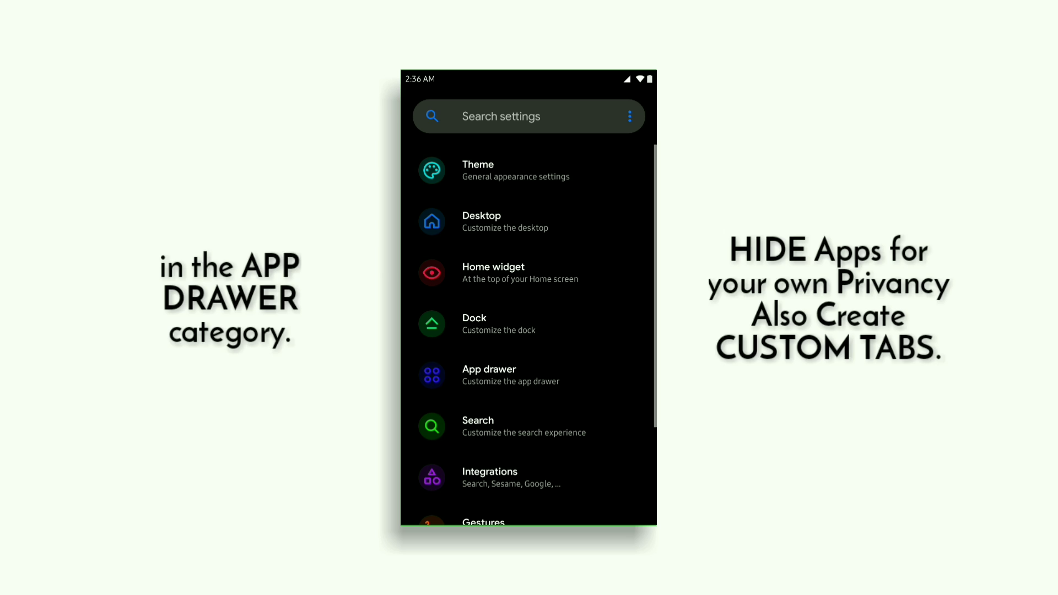
left_click(503, 426)
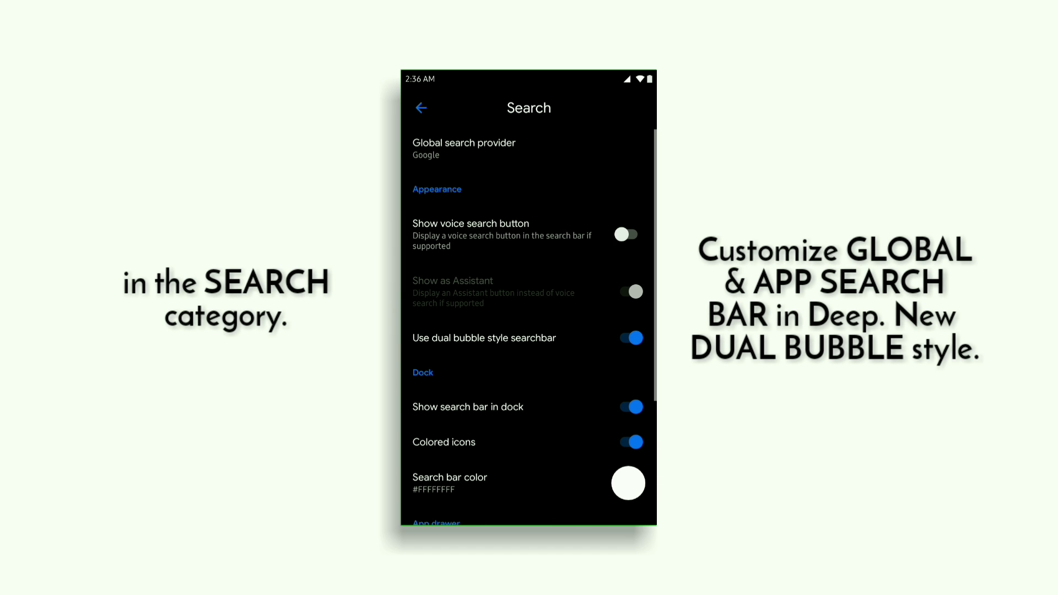
scroll("down", 3)
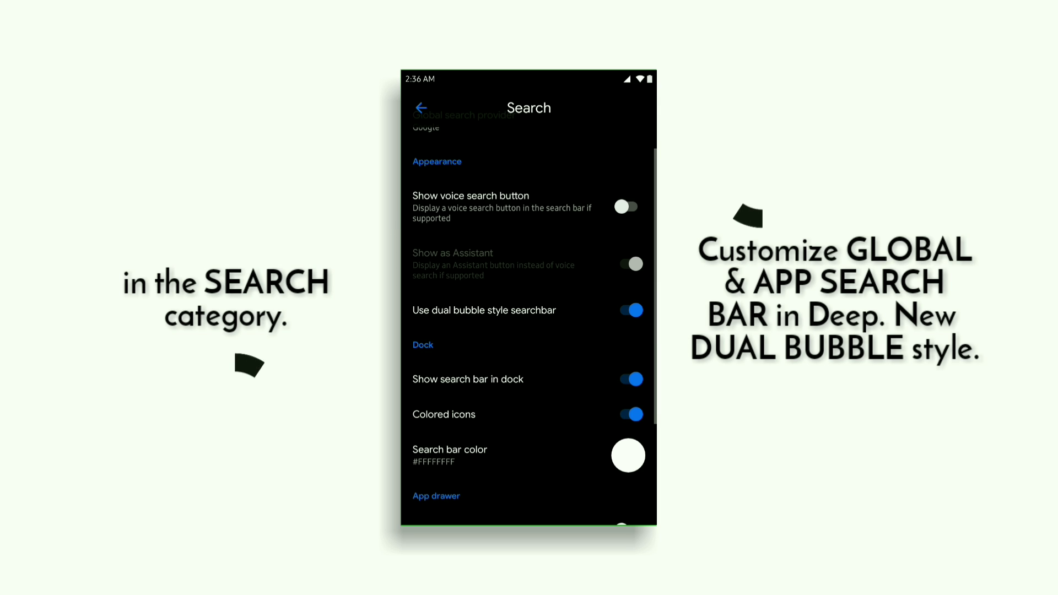
left_click(629, 207)
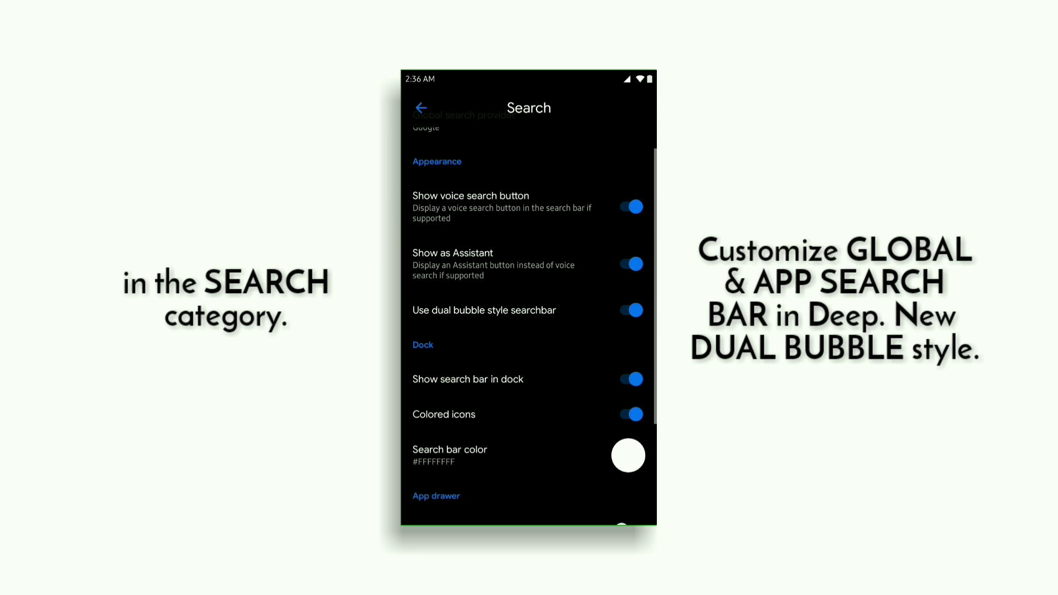
scroll("down", 3)
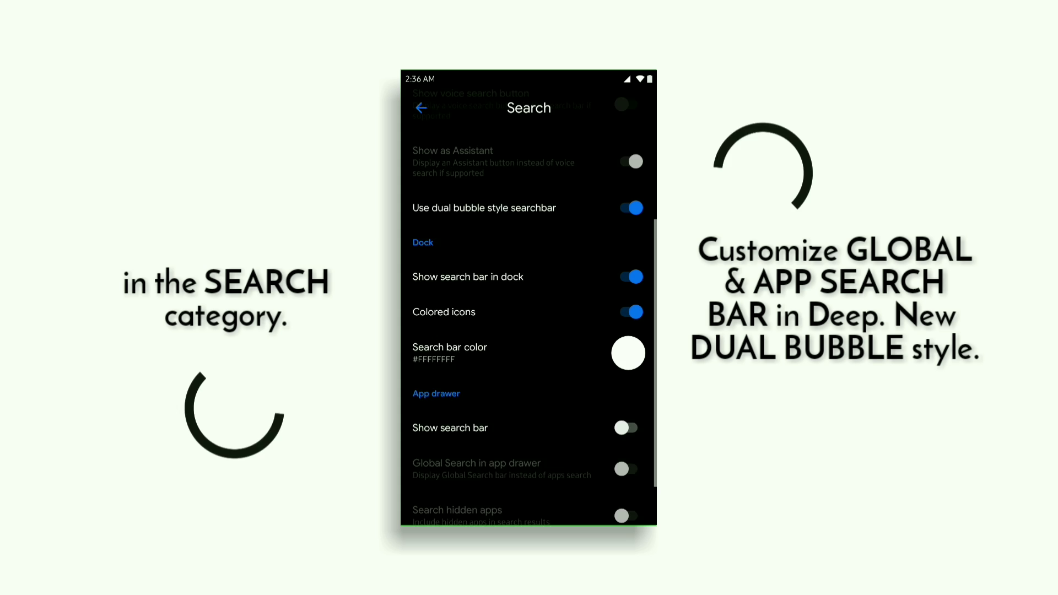
scroll("down", 3)
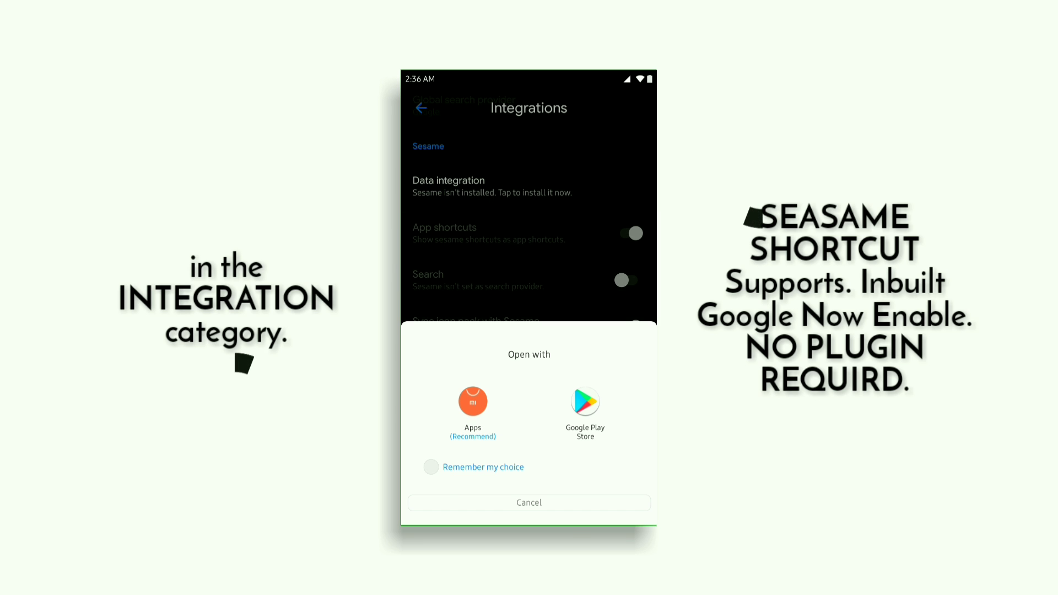
left_click(529, 502)
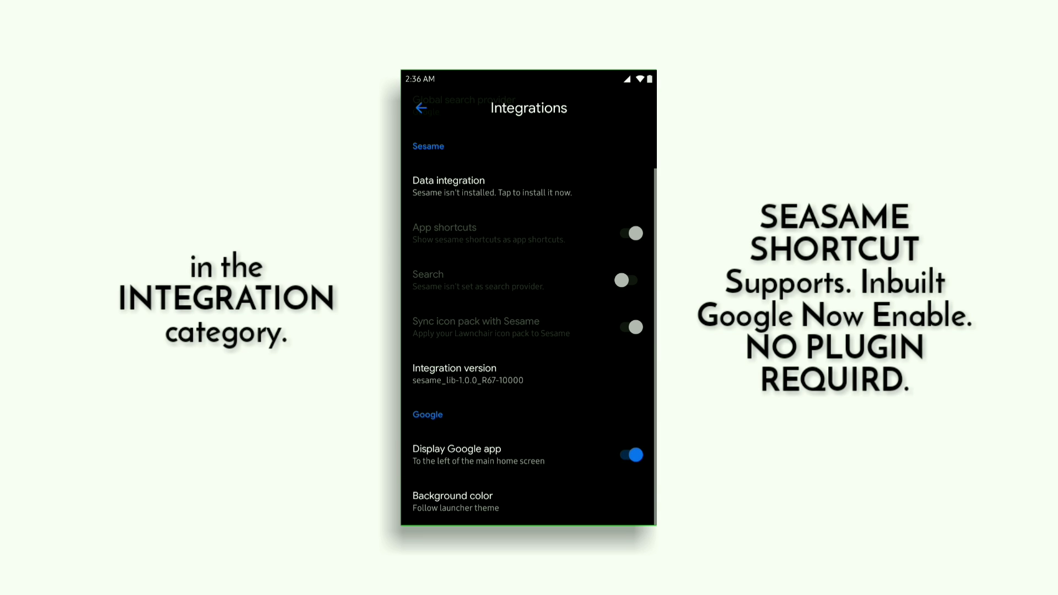
left_click(421, 108)
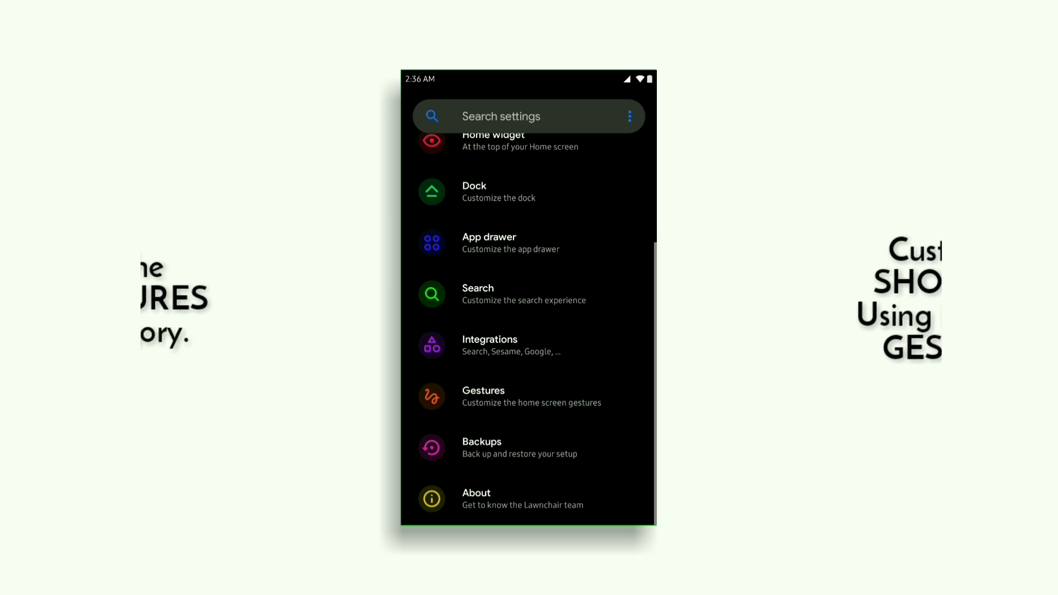
left_click(483, 396)
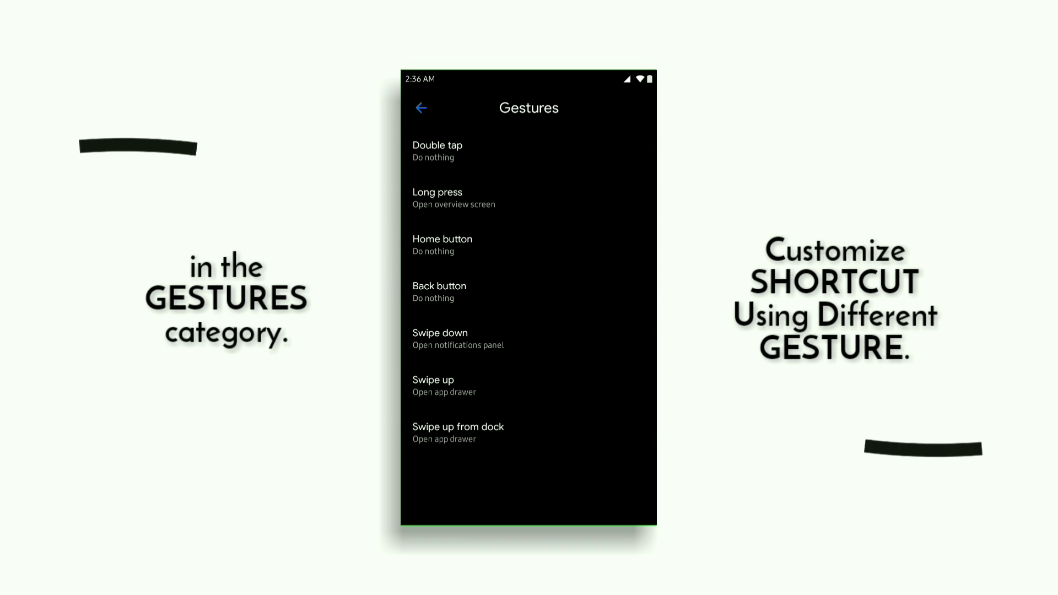
left_click(437, 150)
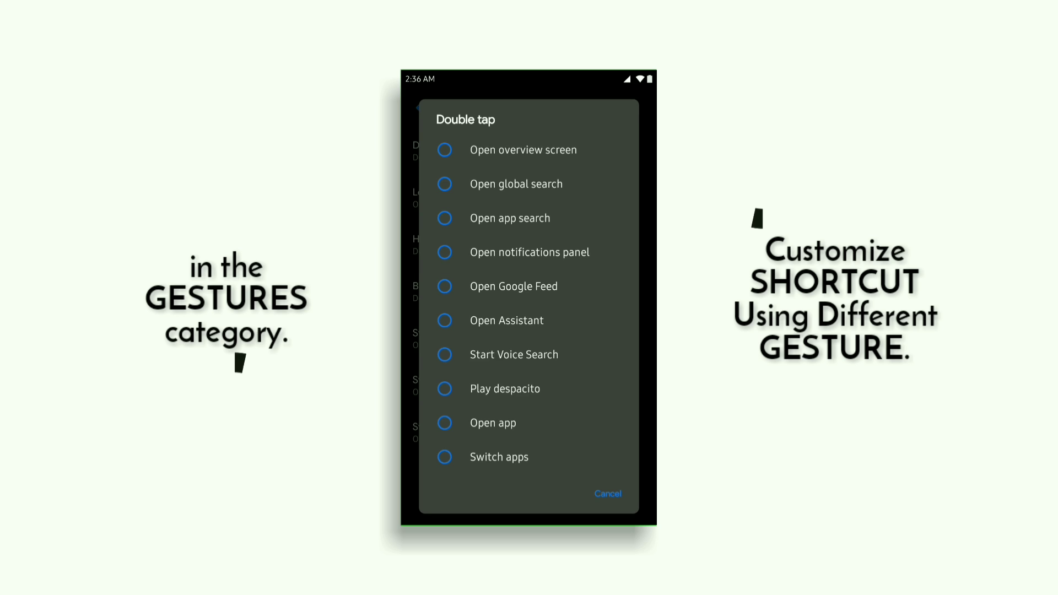
left_click(606, 493)
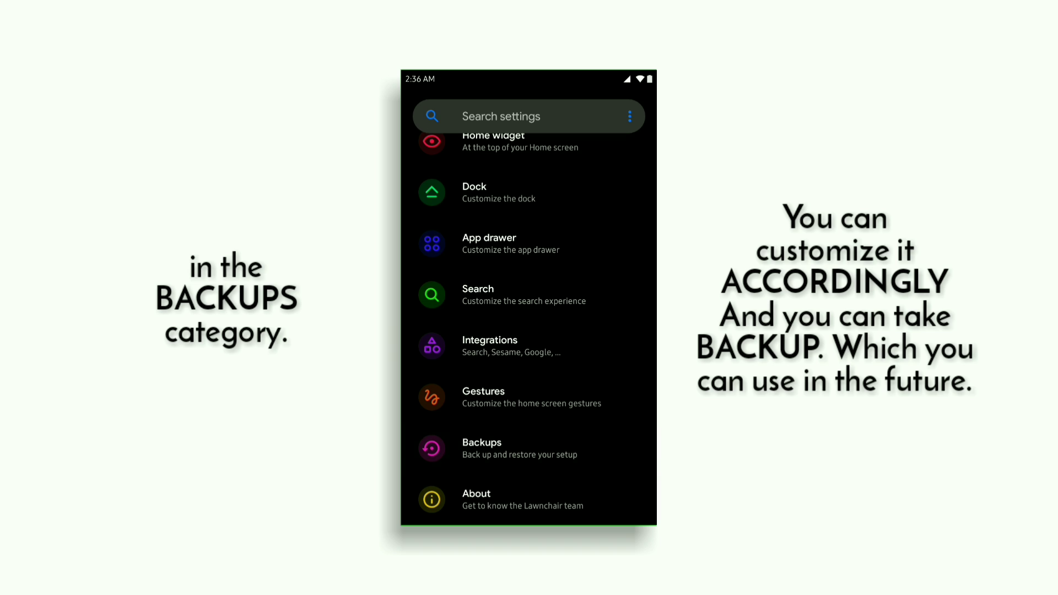
left_click(481, 448)
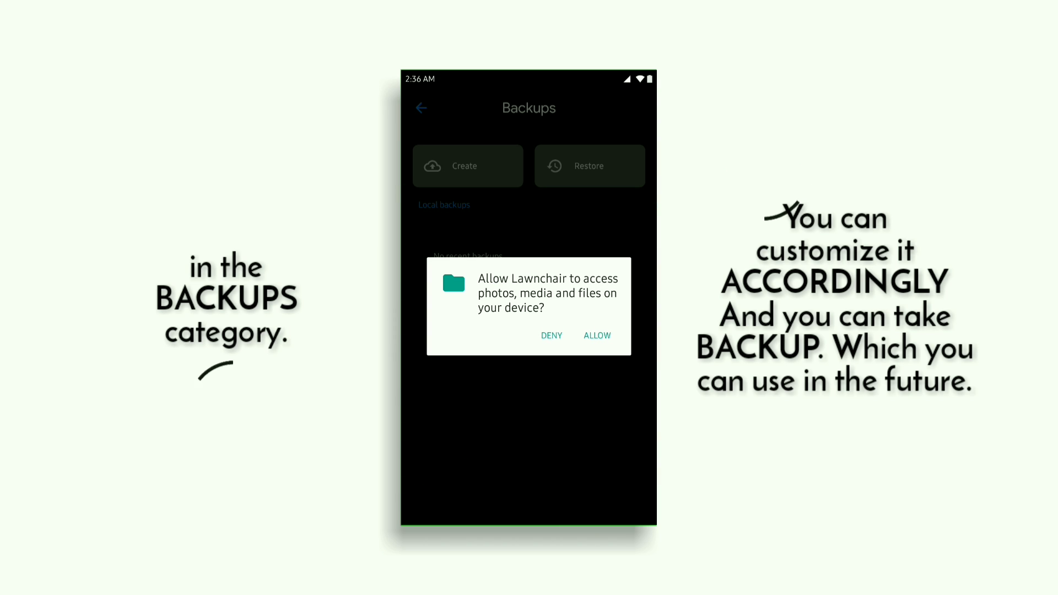
left_click(597, 335)
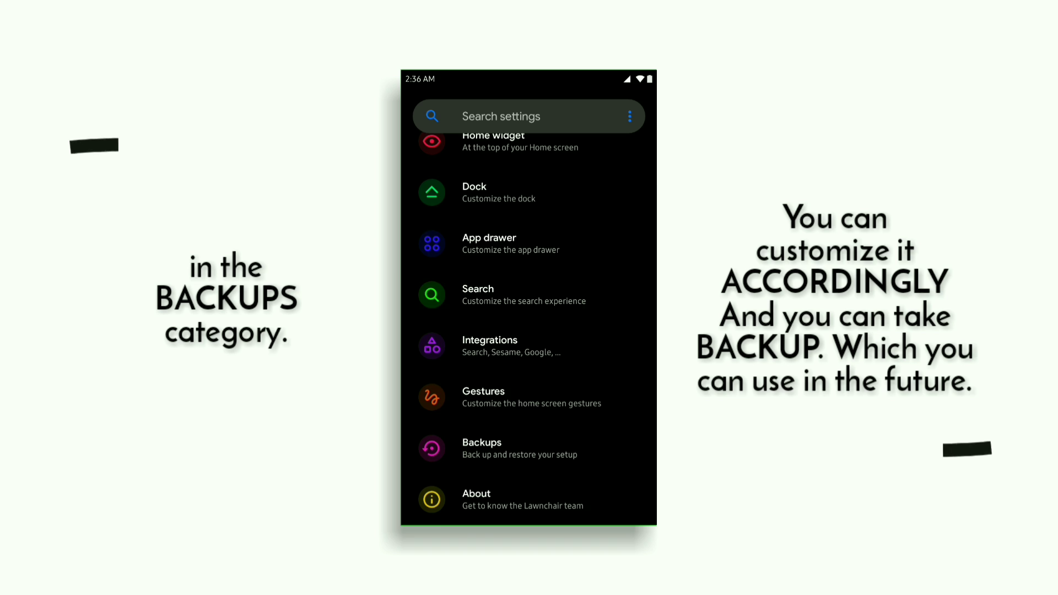
left_click(529, 117)
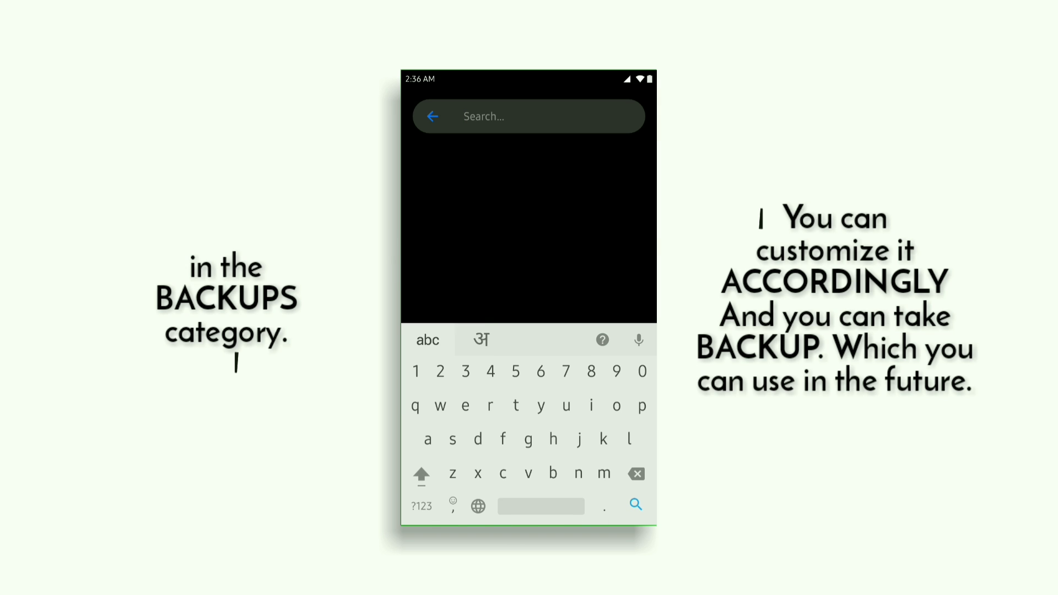
left_click(432, 116)
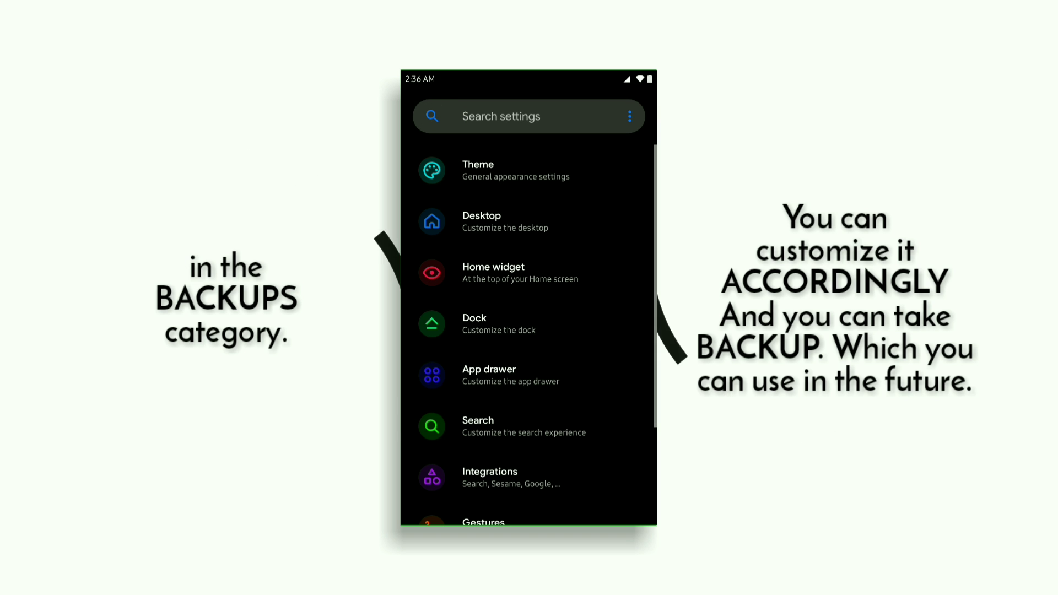